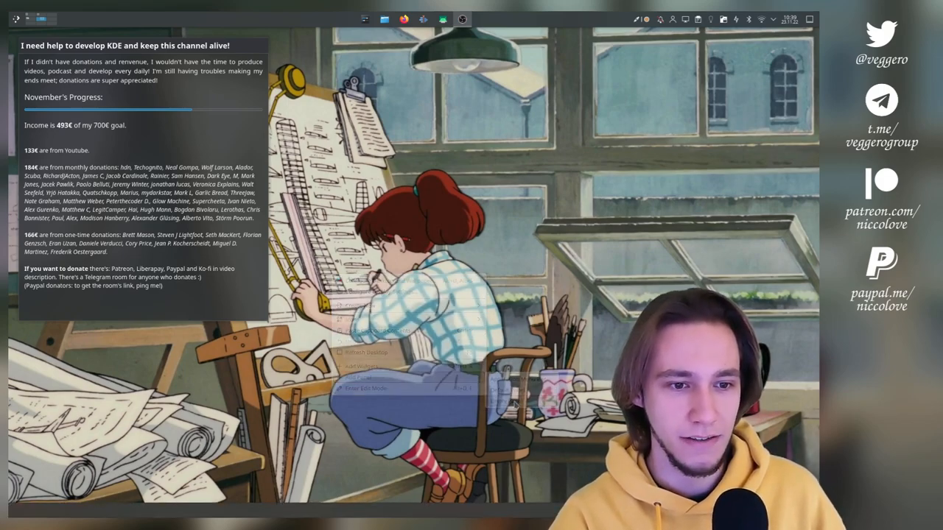
Enter panel editing mode, then switch to Firefox showing the floating-panel screenshot with the clipped clock
left_click(365, 389)
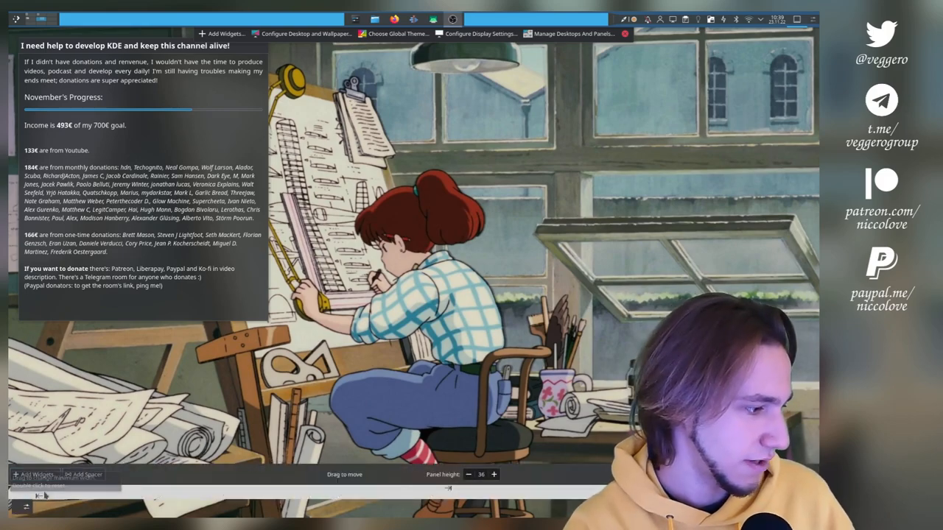
left_click(223, 33)
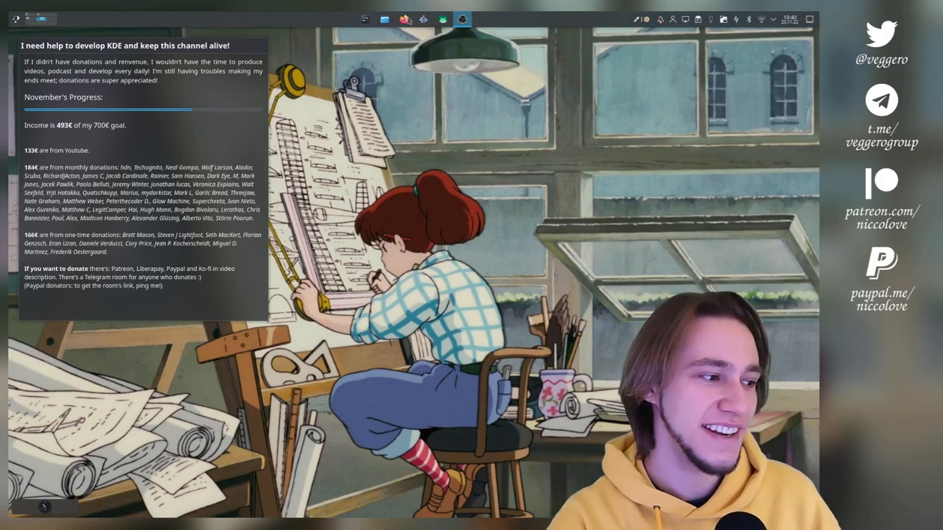
left_click(404, 20)
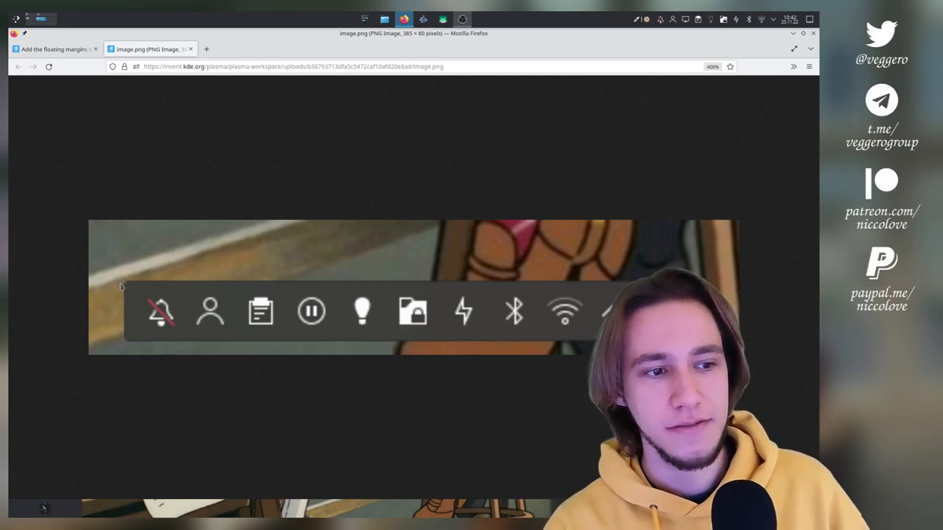
mouse_move(139, 283)
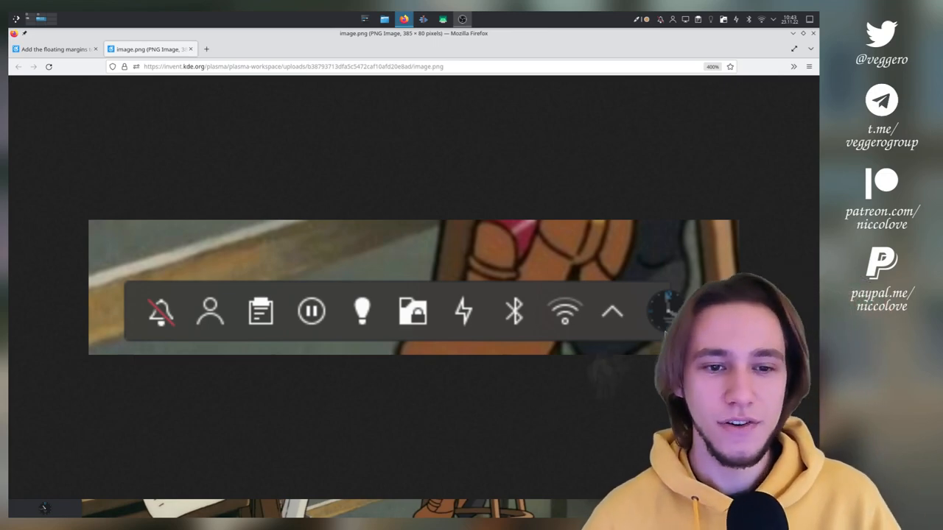
mouse_move(168, 171)
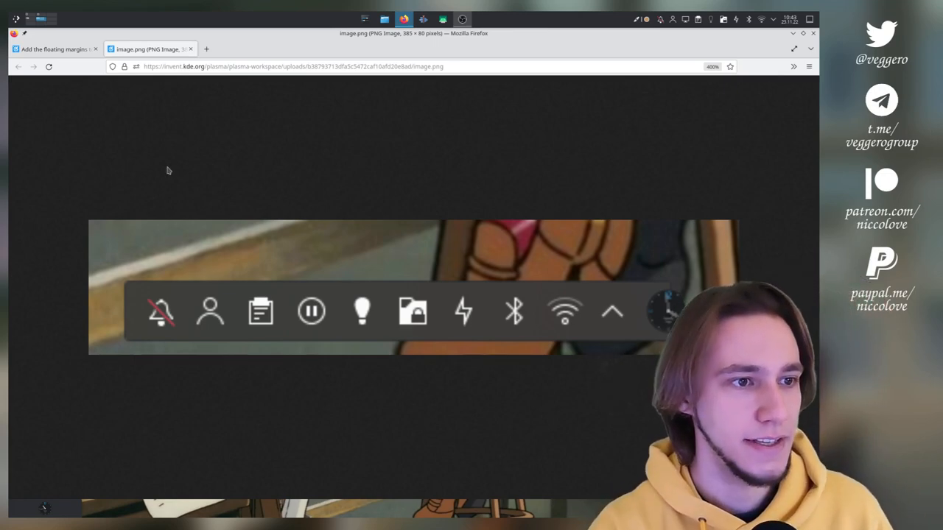
Switch to the merge request's panelview.cpp diff and highlight m_contentLength in the target-size line
left_click(52, 48)
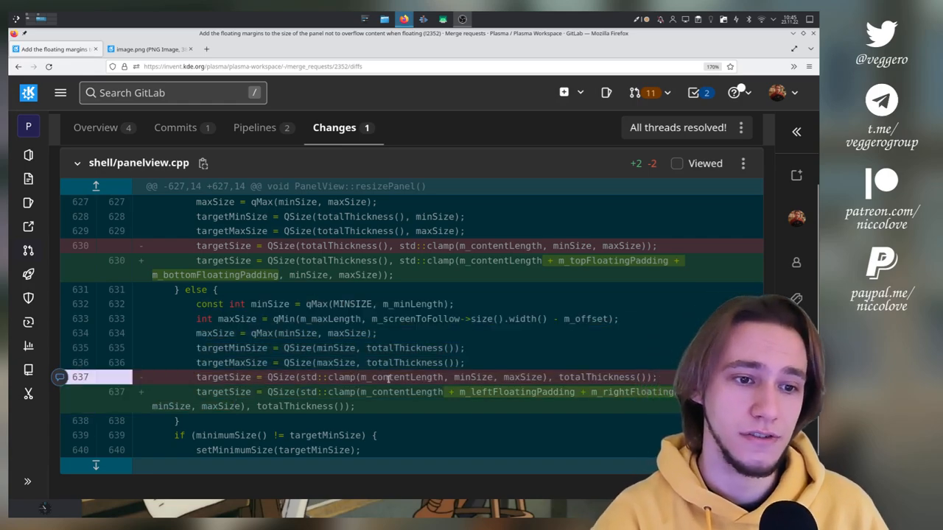
double_click(401, 392)
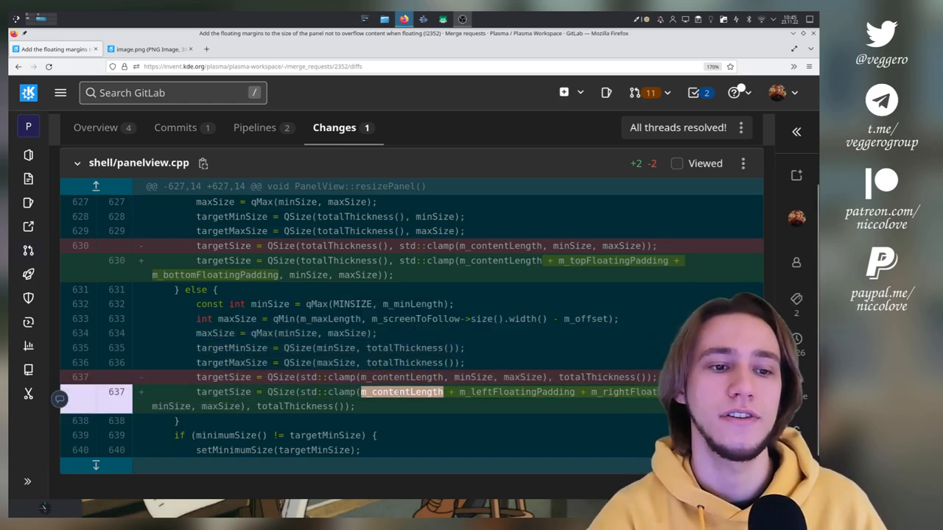